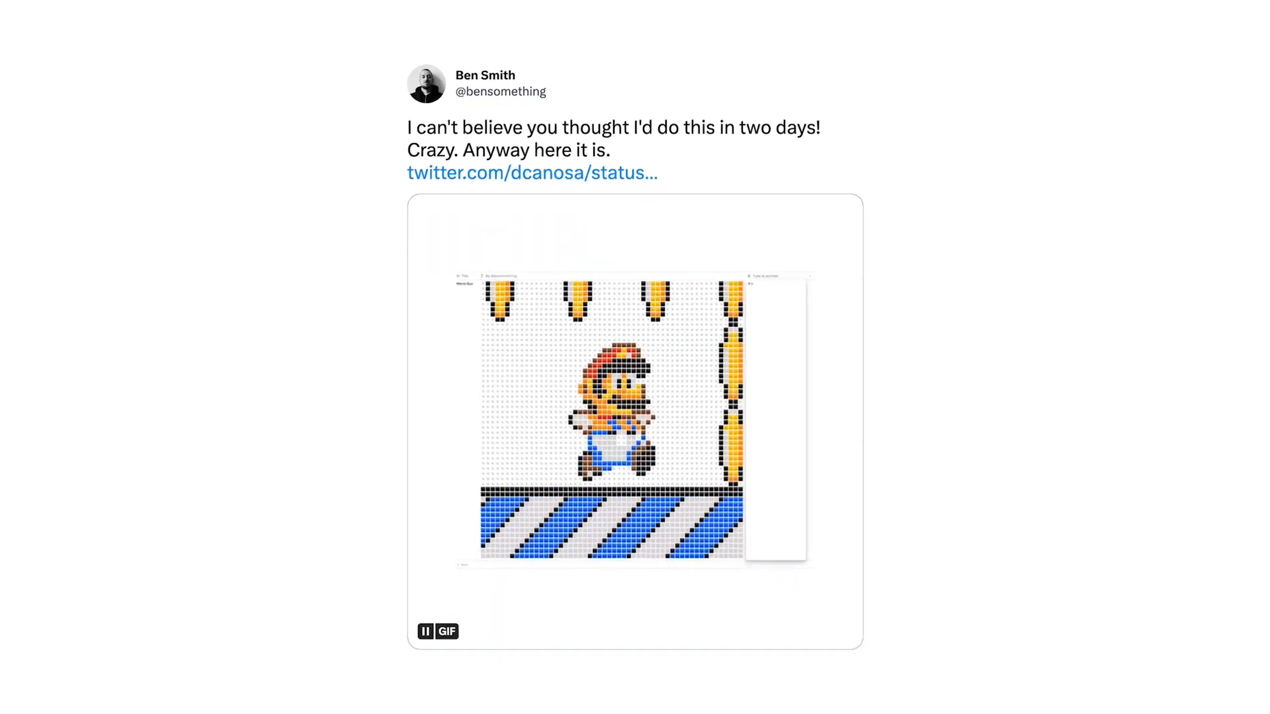
View the Projects database grouped by team, then by goal, then by status
{"action": "scroll", "scroll_direction": "up", "scroll_amount": 3}
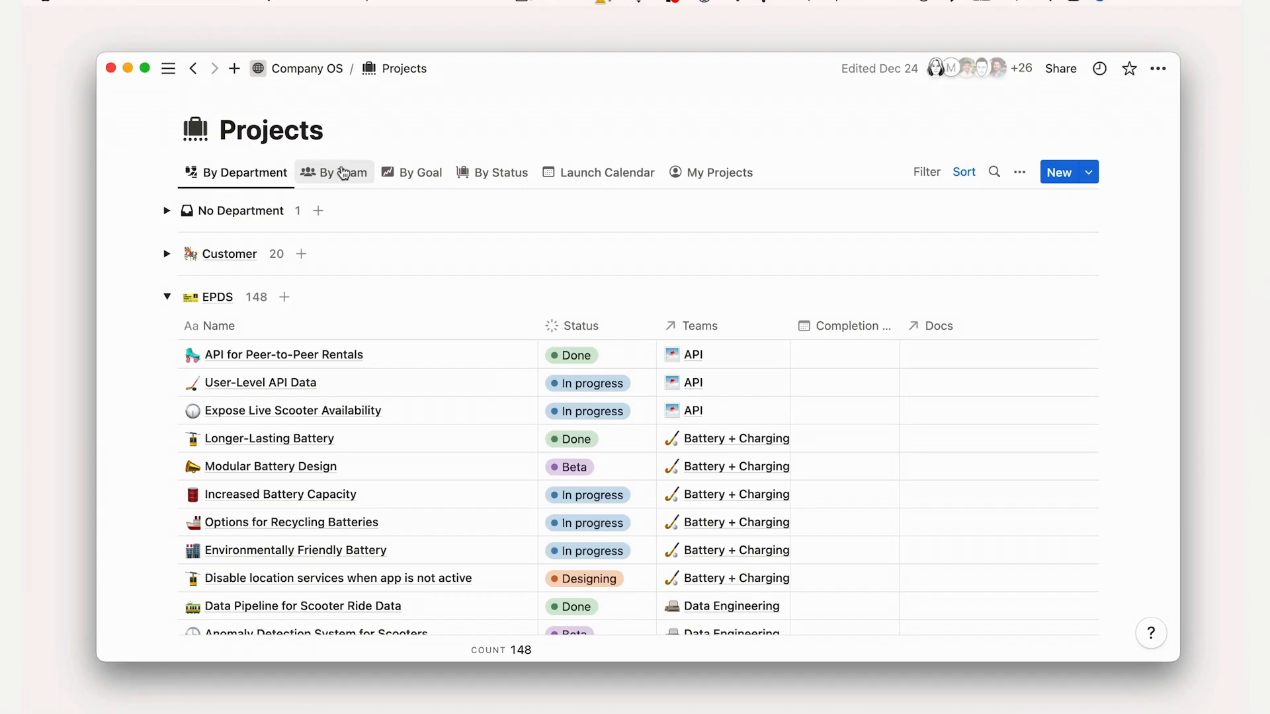
{"action": "left_click", "coordinate": [343, 172]}
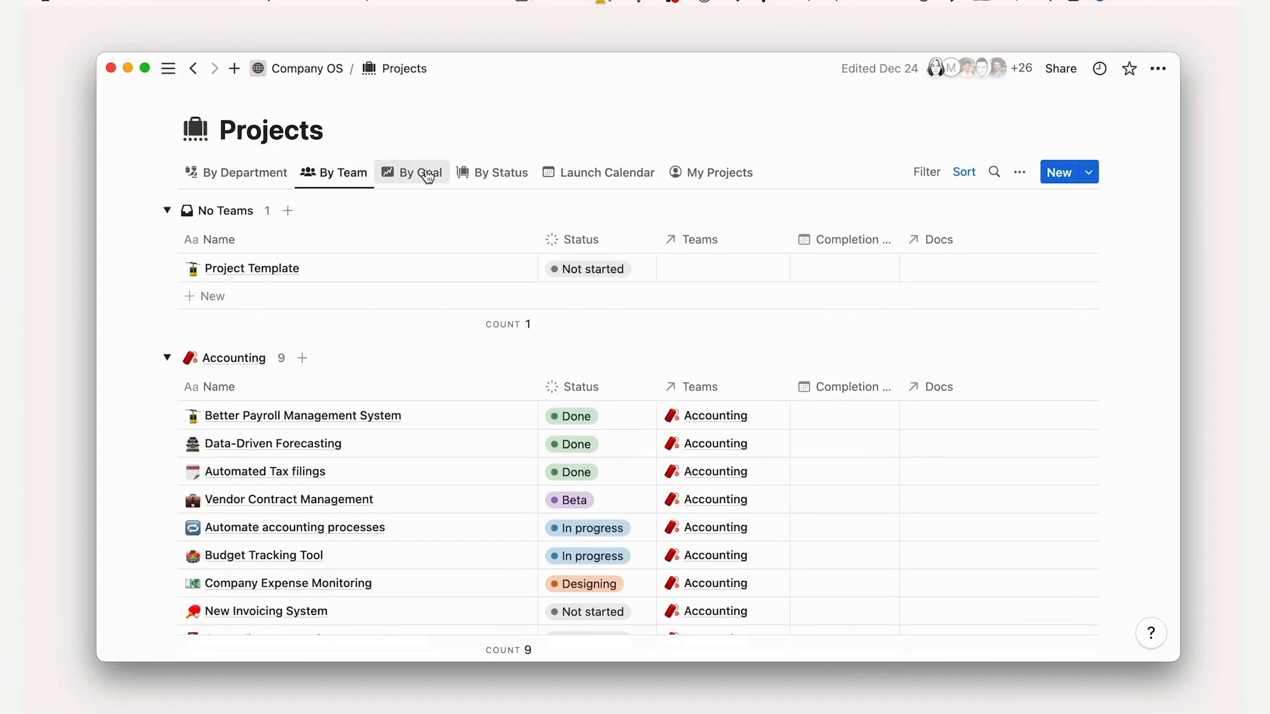
{"action": "left_click", "coordinate": [421, 172]}
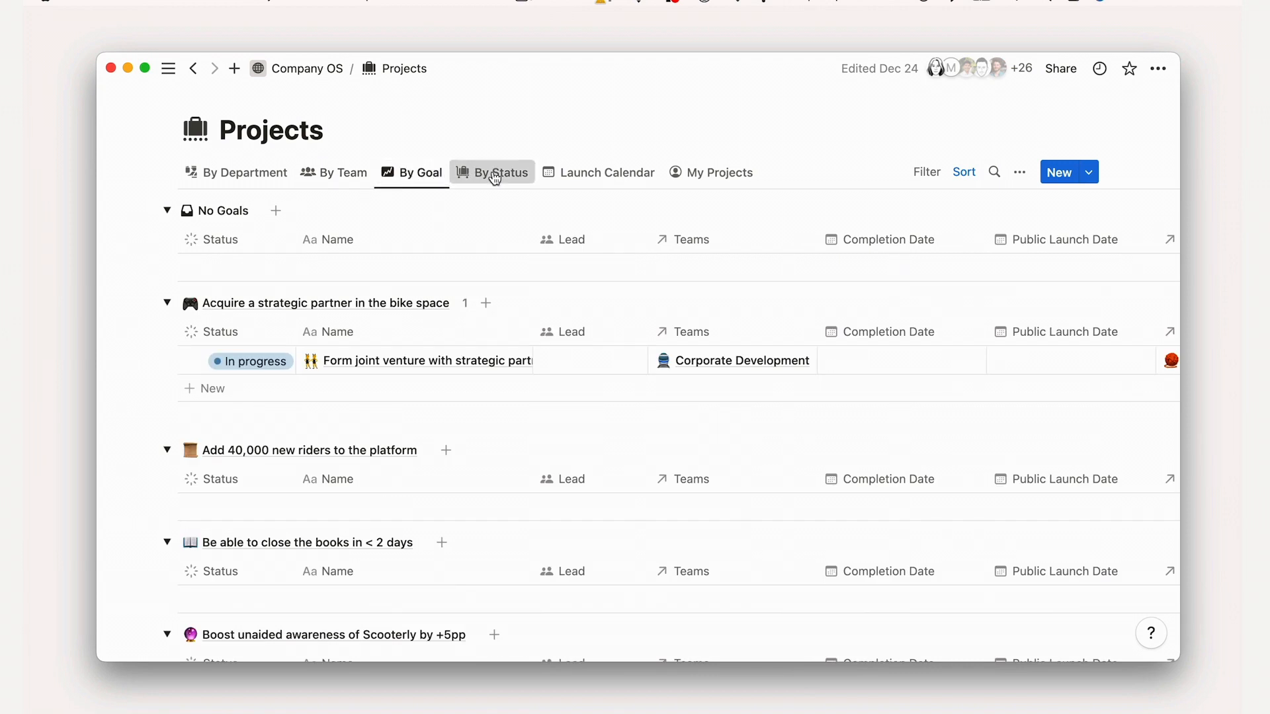
{"action": "left_click", "coordinate": [607, 172]}
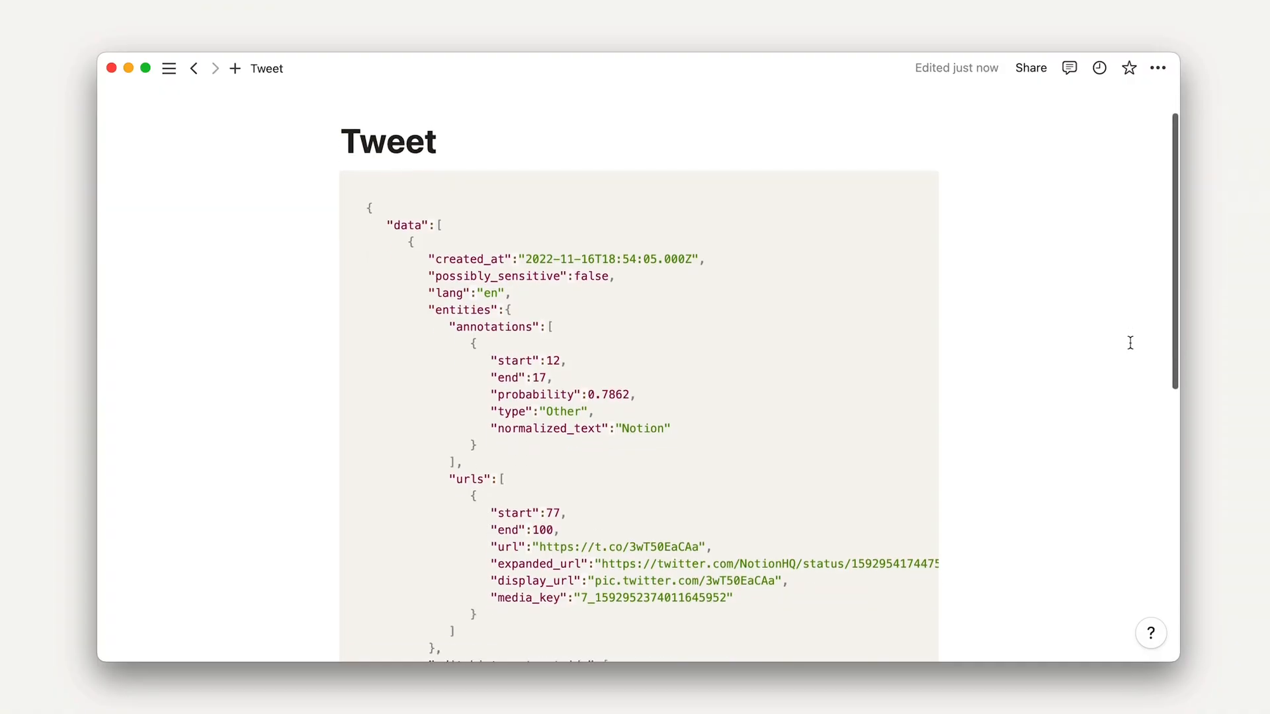
{"action": "scroll", "scroll_direction": "down", "scroll_amount": 3}
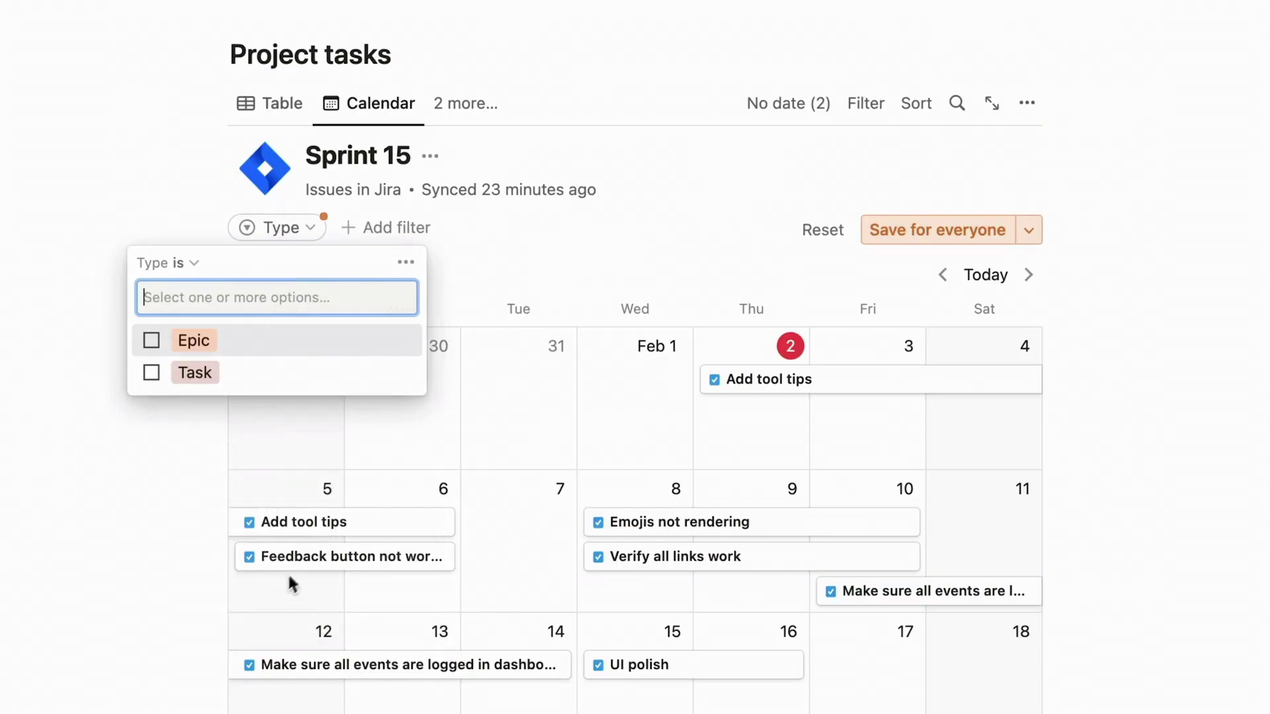
Choose an option in the Type filter chip above the Sprint 15 calendar
{"action": "left_click", "coordinate": [151, 340]}
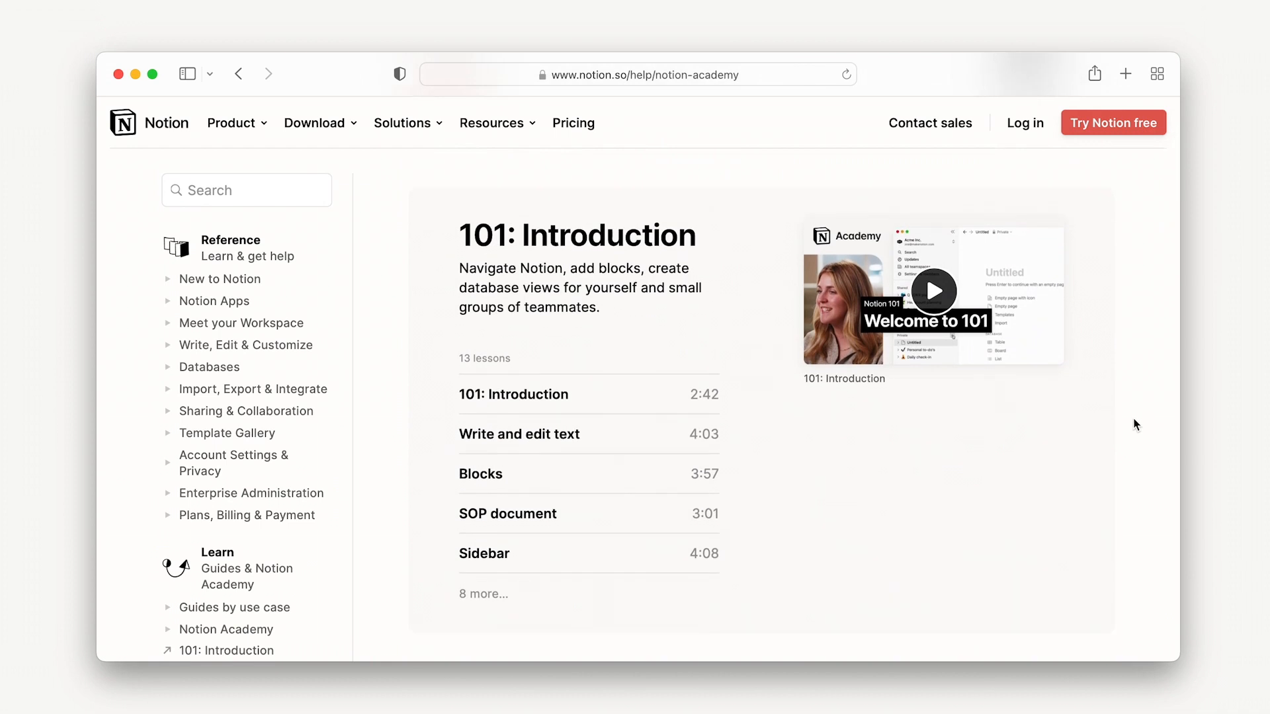
{"action": "mouse_move", "coordinate": [933, 291]}
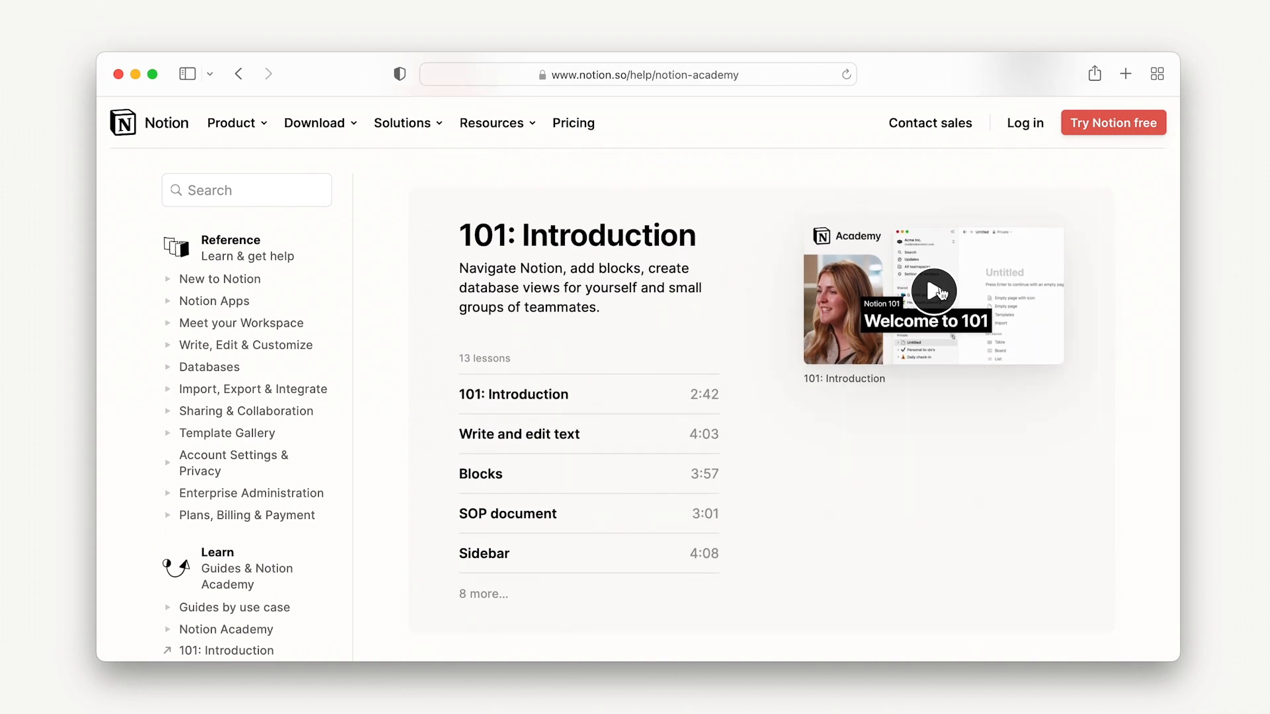
Scroll the Notion Academy page and select the 101: Introduction course card
{"action": "scroll", "scroll_direction": "down", "scroll_amount": 3}
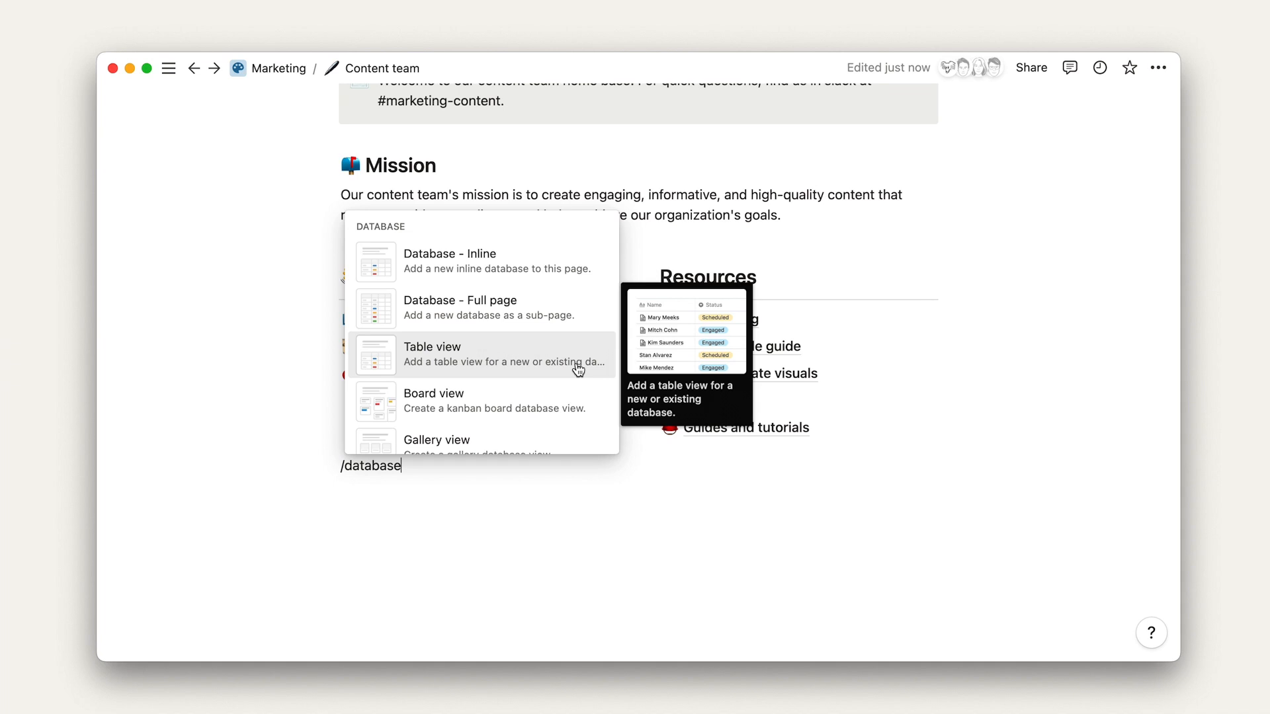
{"action": "mouse_move", "coordinate": [575, 274]}
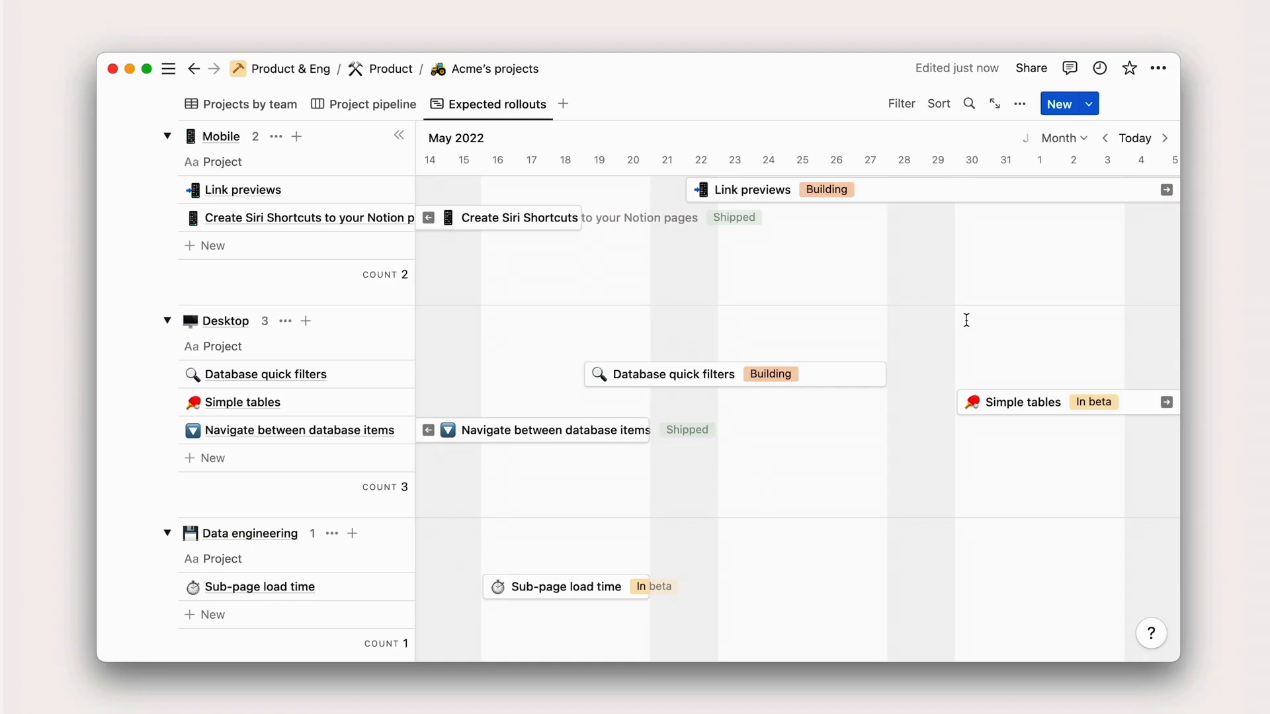
{"action": "scroll", "scroll_direction": "down", "scroll_amount": 3}
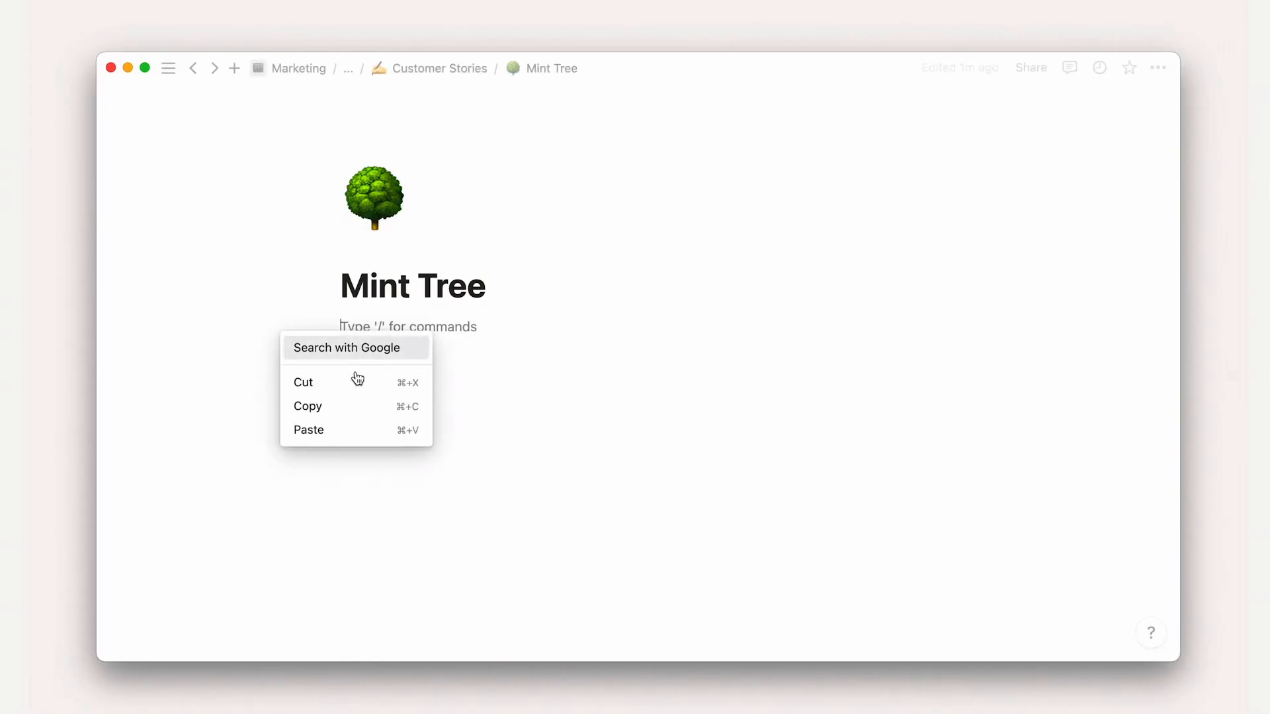
{"action": "left_click", "coordinate": [308, 430]}
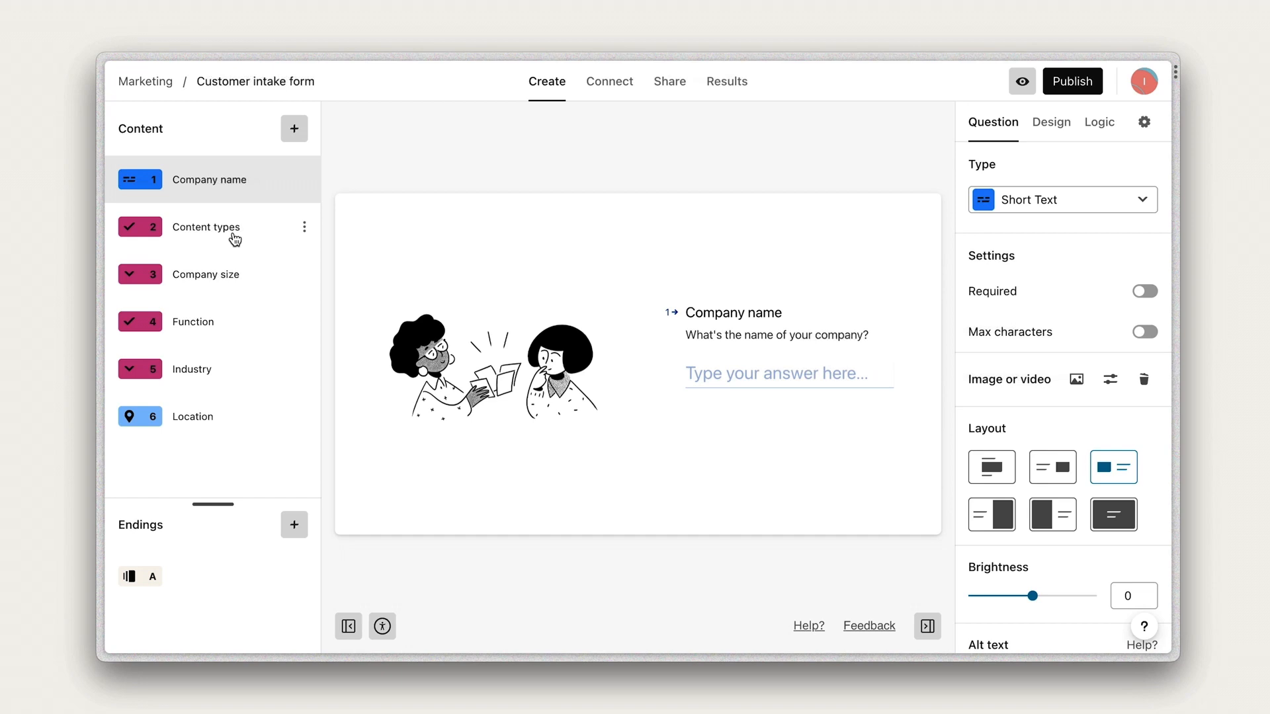
Select question 2, Content types, in the Customer intake form's Content sidebar
{"action": "left_click", "coordinate": [206, 227]}
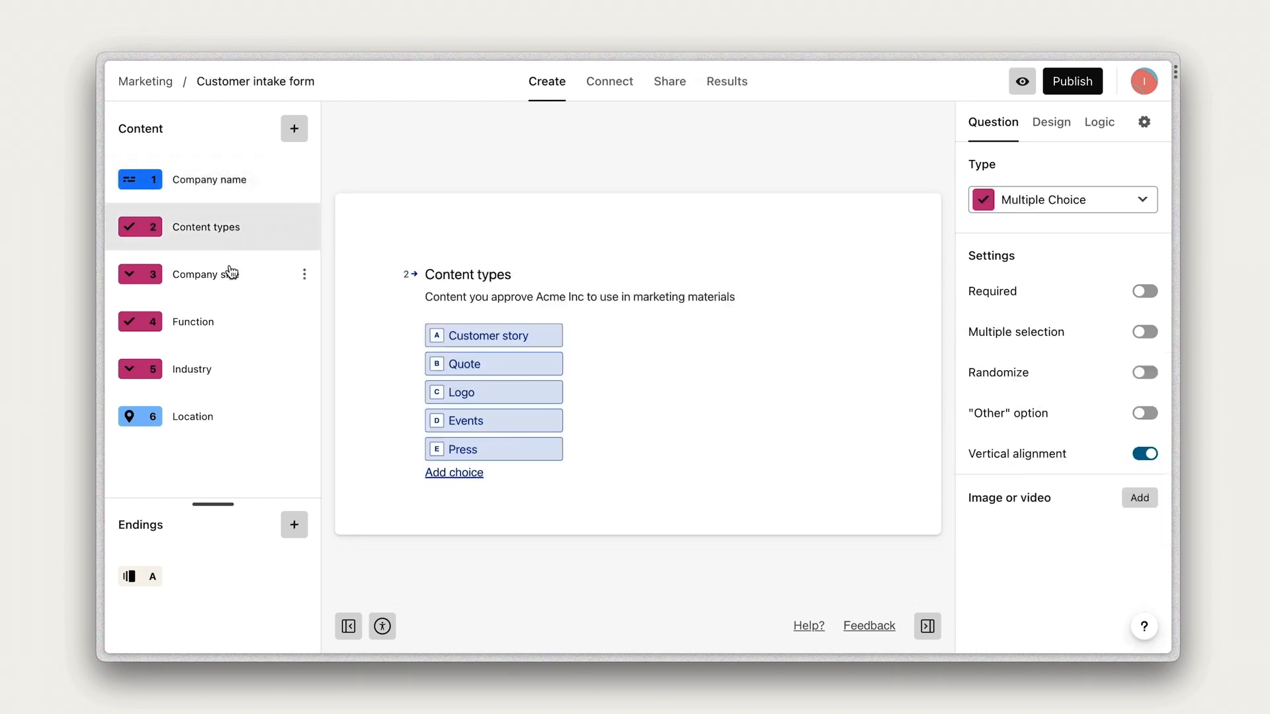